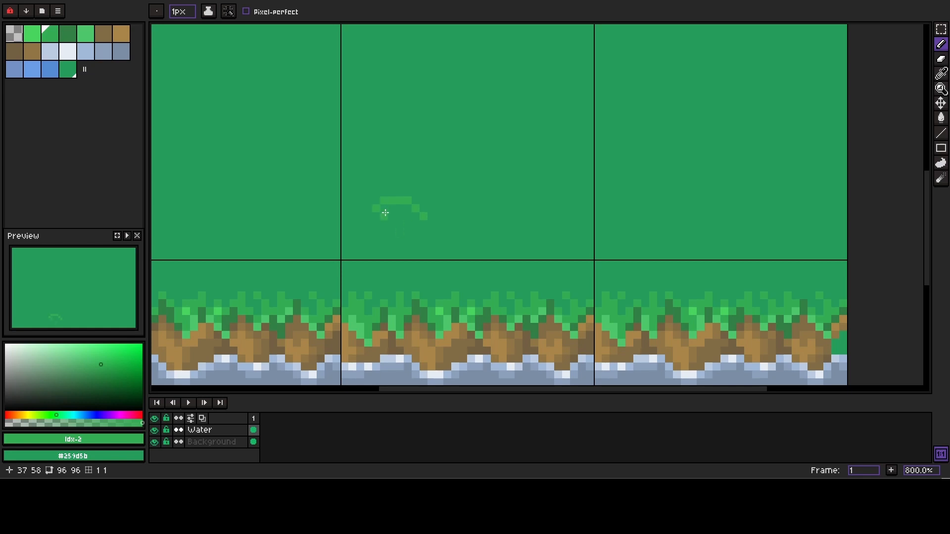
- Draw the left leaf curving outward in mid green and fill in its body
{"action": "left_click_drag", "start_coordinate": [385, 212], "coordinate": [415, 230]}
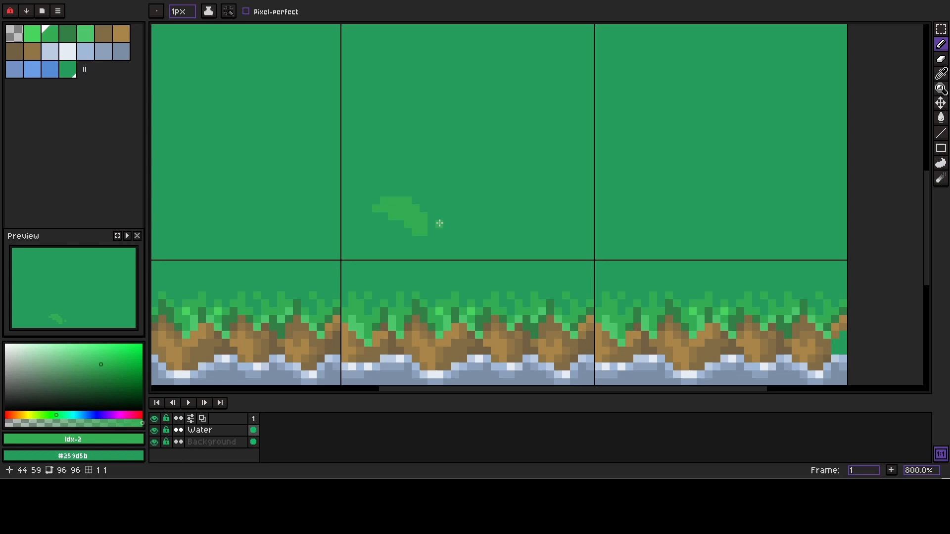
{"action": "left_click_drag", "start_coordinate": [439, 223], "coordinate": [452, 202]}
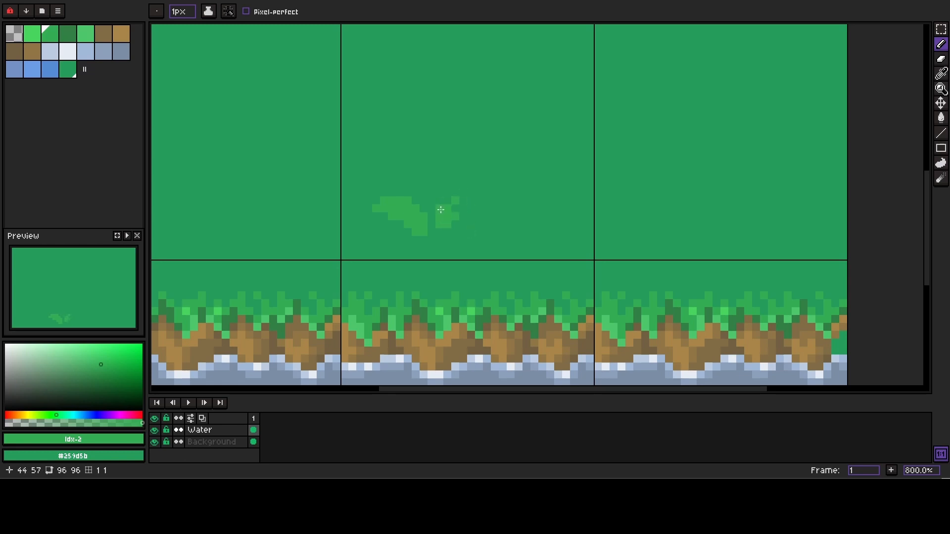
- Draw the right leaf's stem and edge, then add the small base pieces of the tuft
{"action": "left_click_drag", "start_coordinate": [441, 210], "coordinate": [475, 185]}
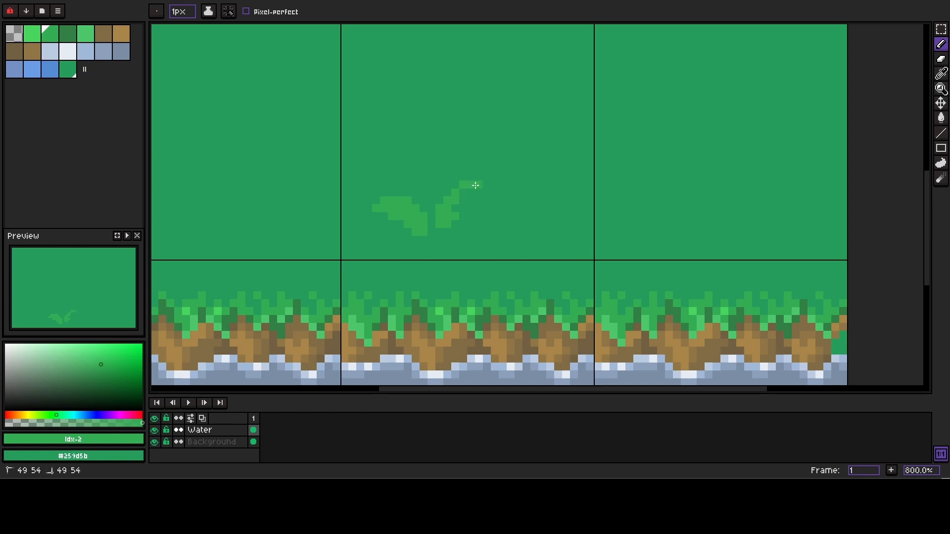
{"action": "left_click", "coordinate": [487, 194]}
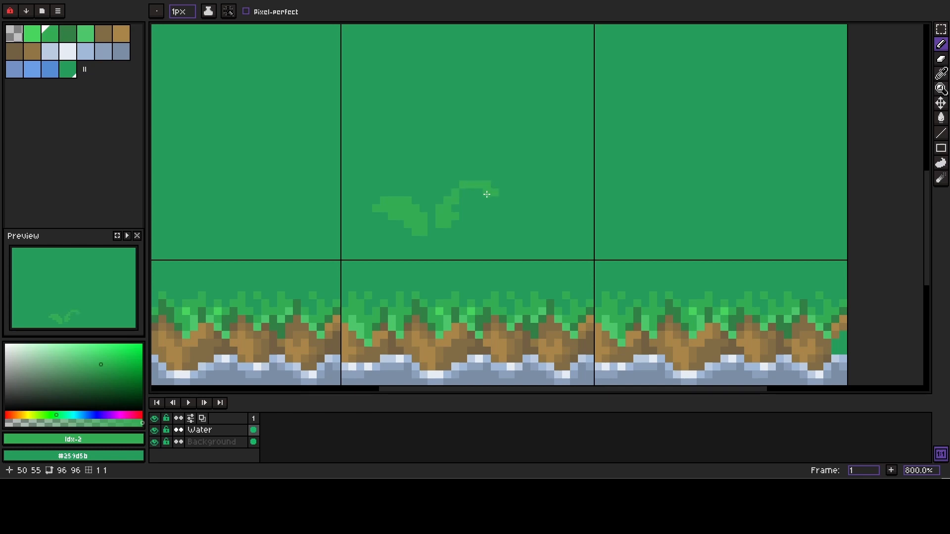
{"action": "mouse_move", "coordinate": [501, 198]}
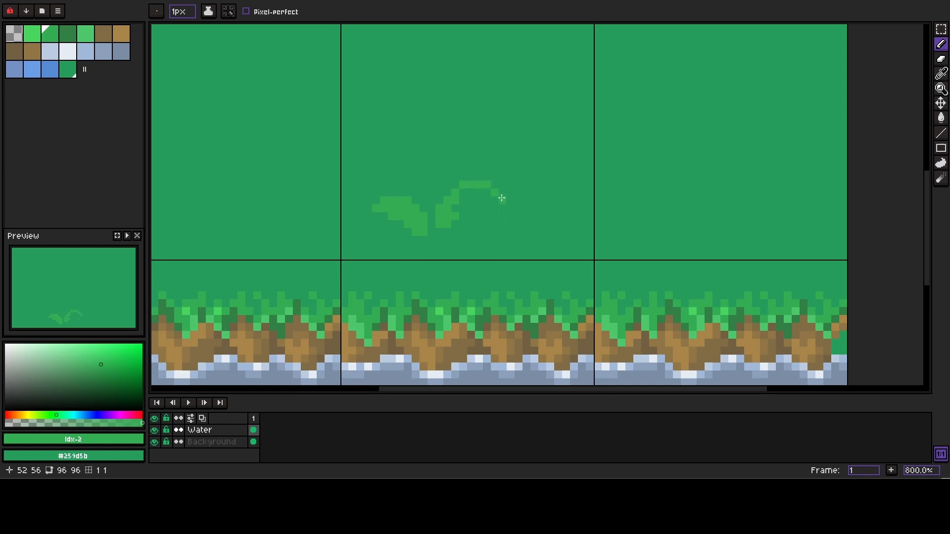
{"action": "left_click", "coordinate": [496, 196]}
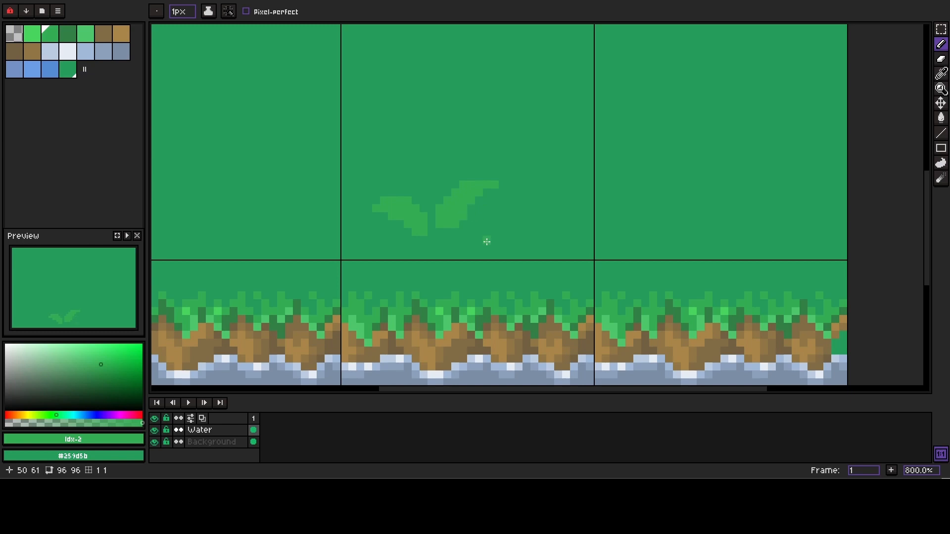
{"action": "mouse_move", "coordinate": [429, 177]}
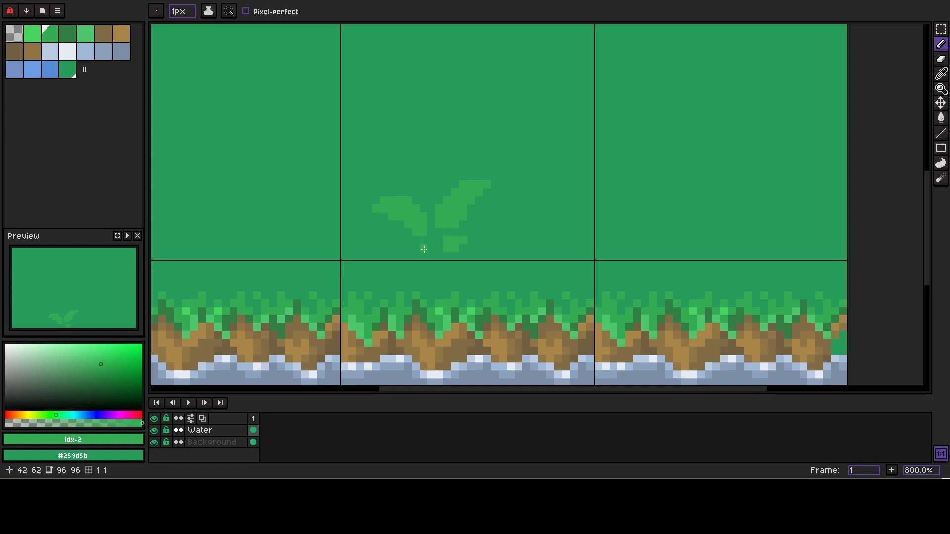
{"action": "left_click_drag", "start_coordinate": [425, 249], "coordinate": [448, 258]}
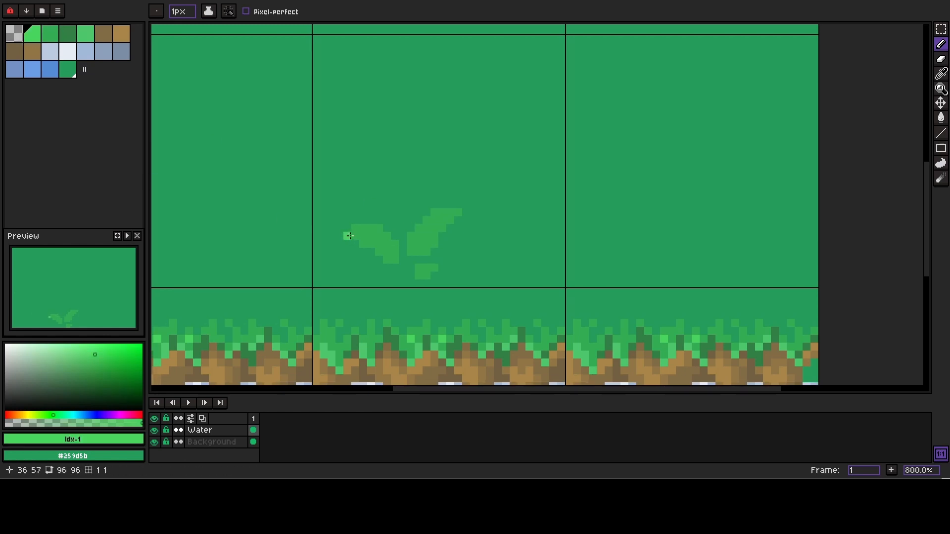
- Paint light green highlights along the tops of the left and right leaves
{"action": "left_click", "coordinate": [370, 242]}
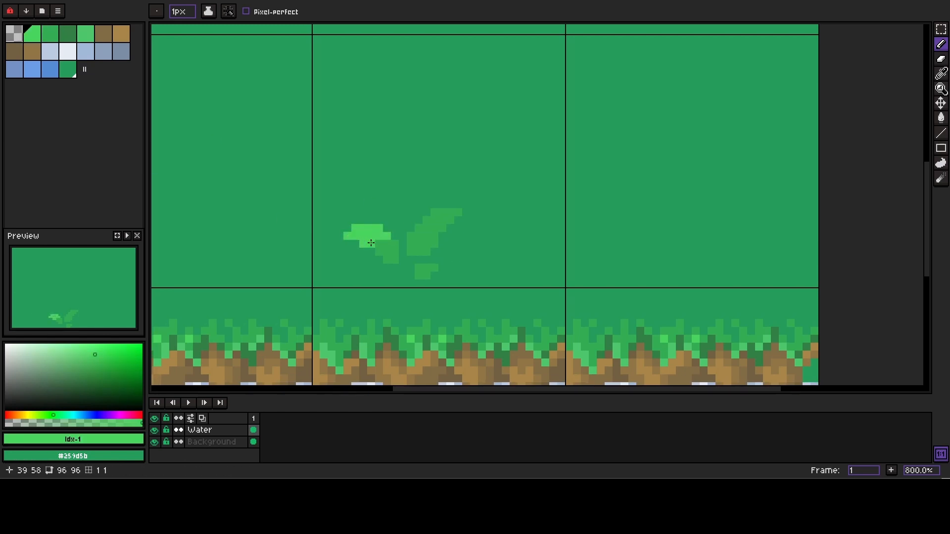
{"action": "left_click", "coordinate": [379, 251]}
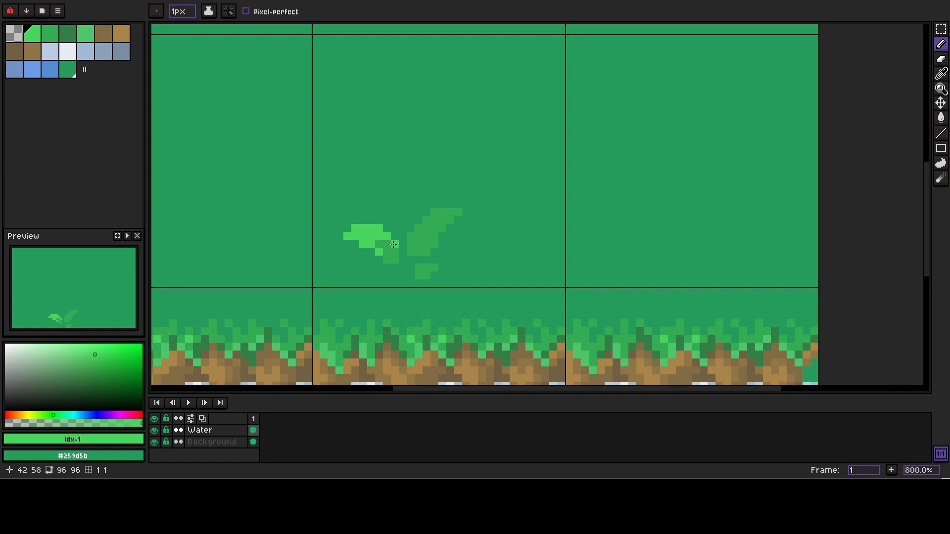
{"action": "left_click_drag", "start_coordinate": [394, 245], "coordinate": [449, 220]}
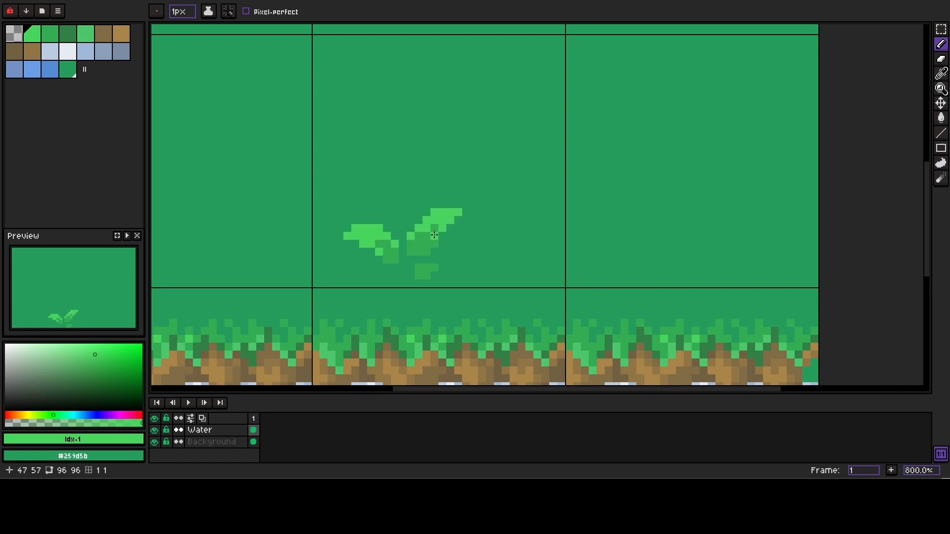
{"action": "left_click", "coordinate": [399, 277]}
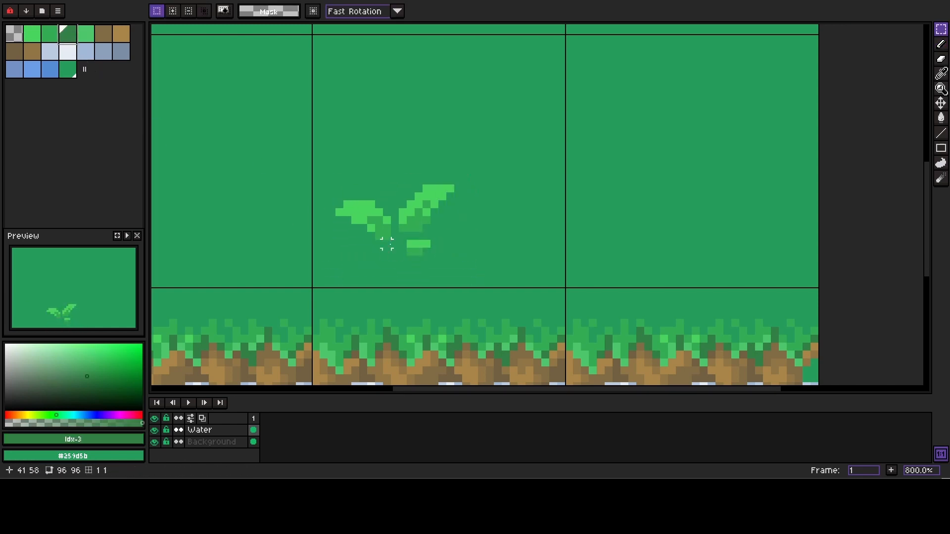
- Add dark green shading beneath the left leaf
{"action": "left_click", "coordinate": [940, 43]}
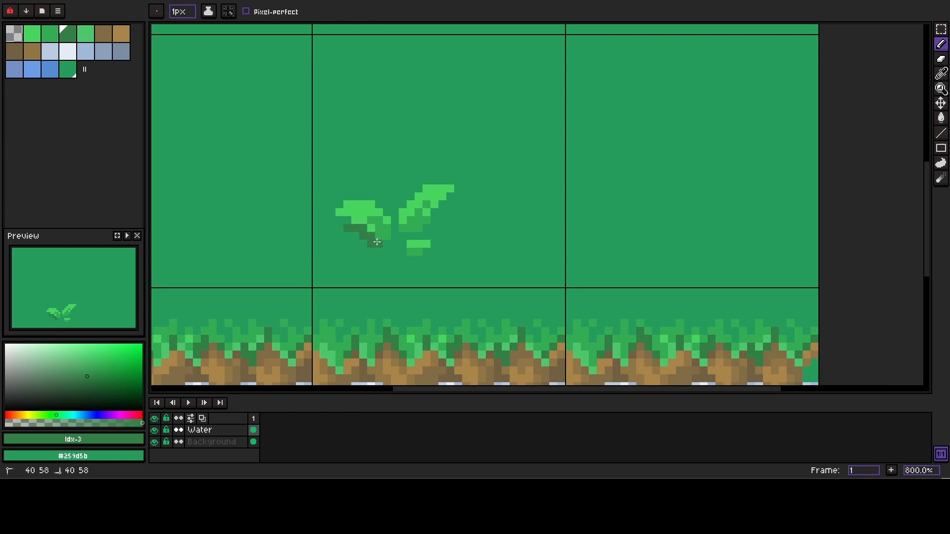
{"action": "mouse_move", "coordinate": [412, 260]}
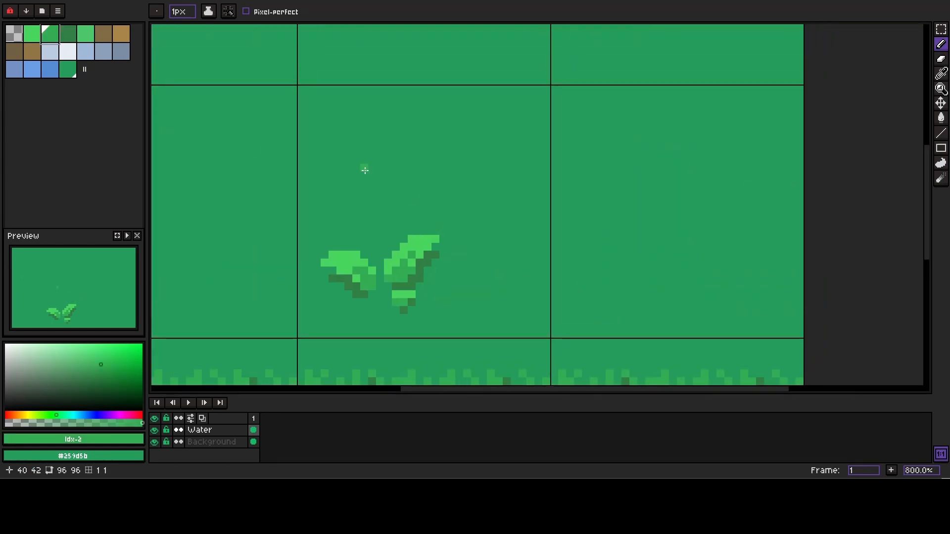
{"action": "mouse_move", "coordinate": [371, 176]}
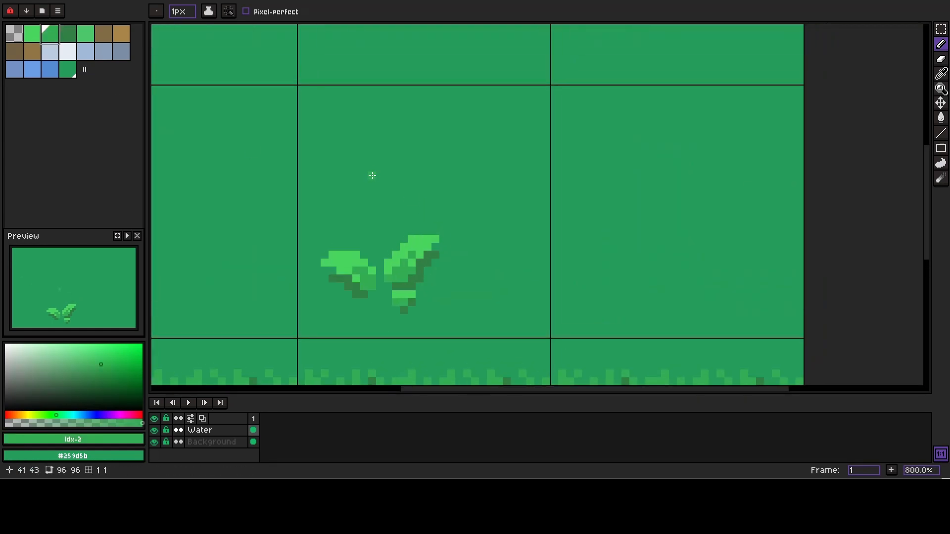
- Draw three thin pointed grass blades in mid green above the short tuft
{"action": "left_click", "coordinate": [366, 161]}
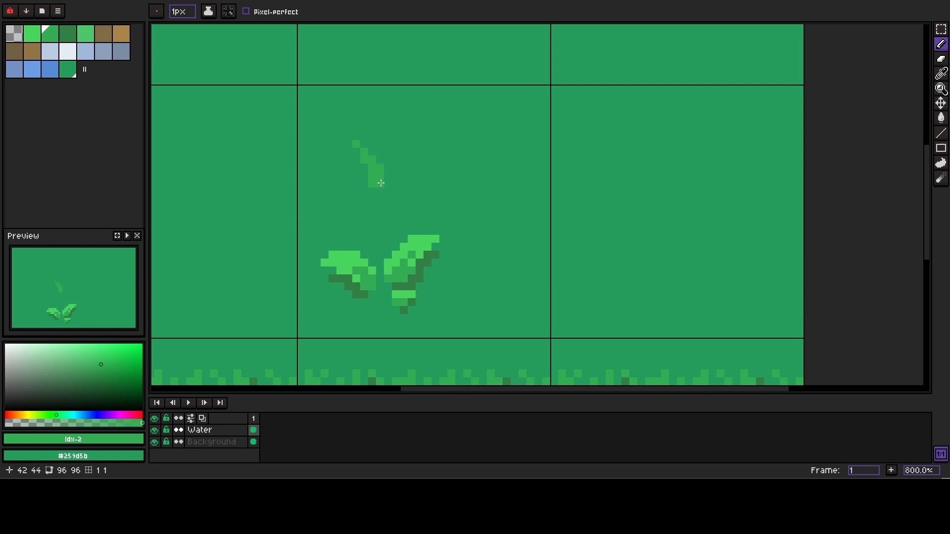
{"action": "mouse_move", "coordinate": [381, 184]}
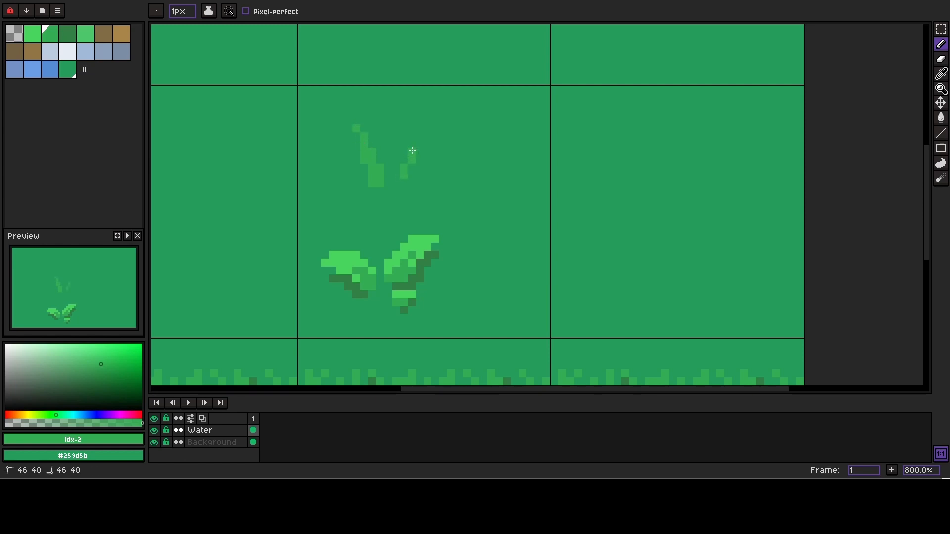
{"action": "left_click", "coordinate": [432, 135]}
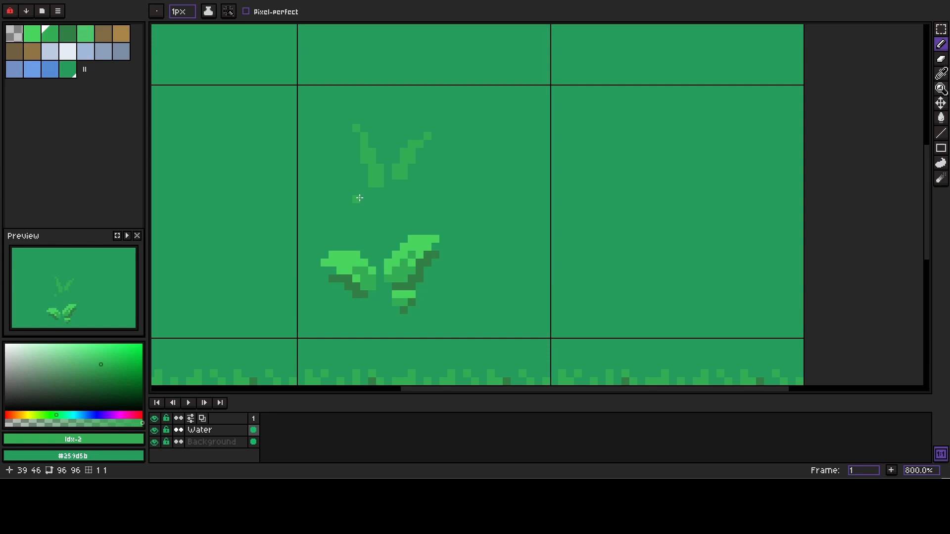
{"action": "mouse_move", "coordinate": [356, 195]}
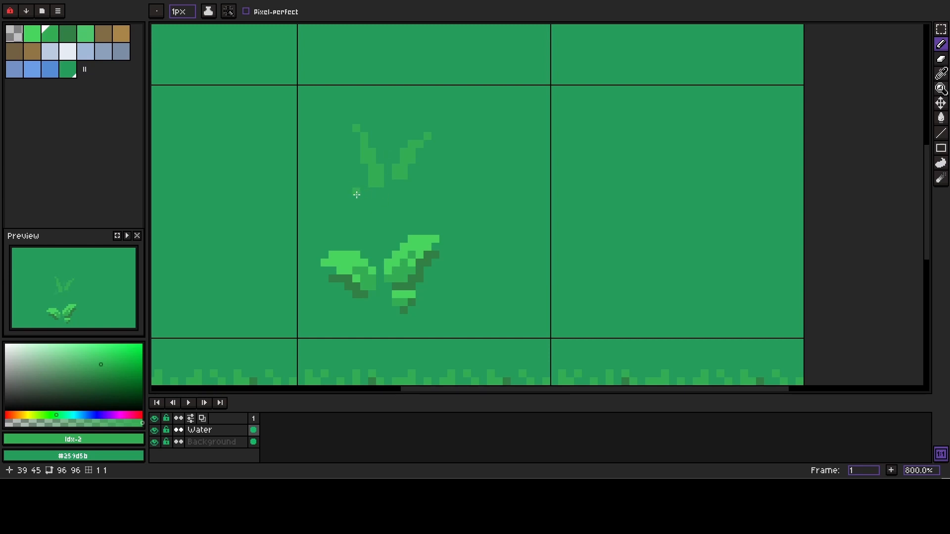
{"action": "mouse_move", "coordinate": [349, 182]}
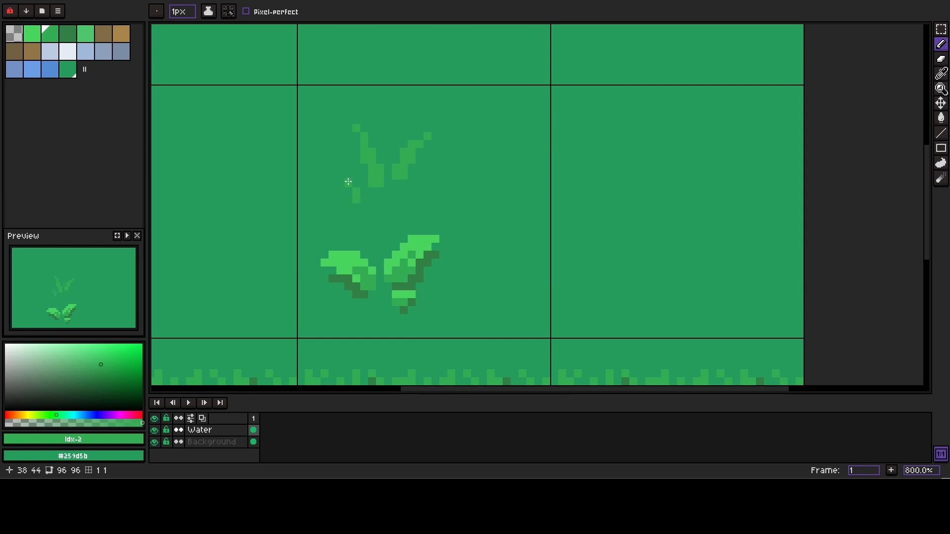
{"action": "mouse_move", "coordinate": [339, 165]}
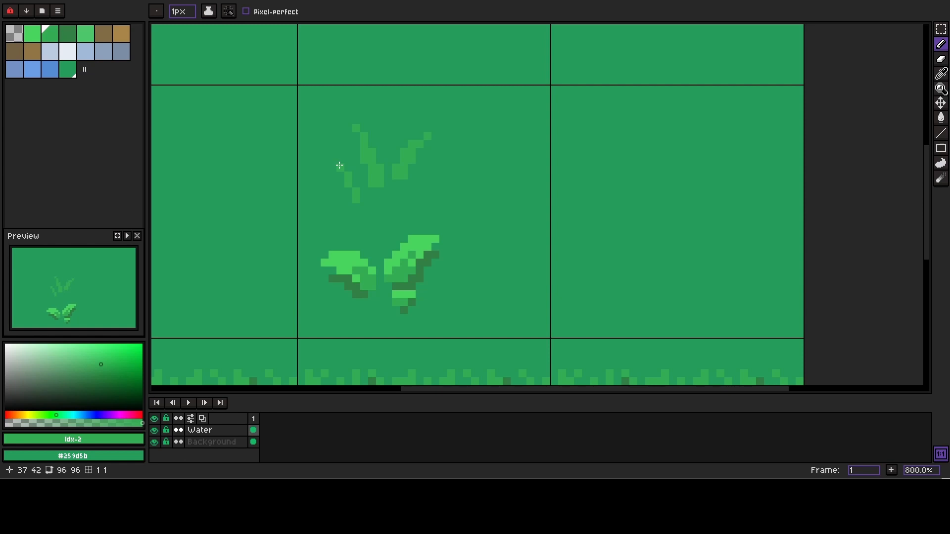
{"action": "mouse_move", "coordinate": [357, 208]}
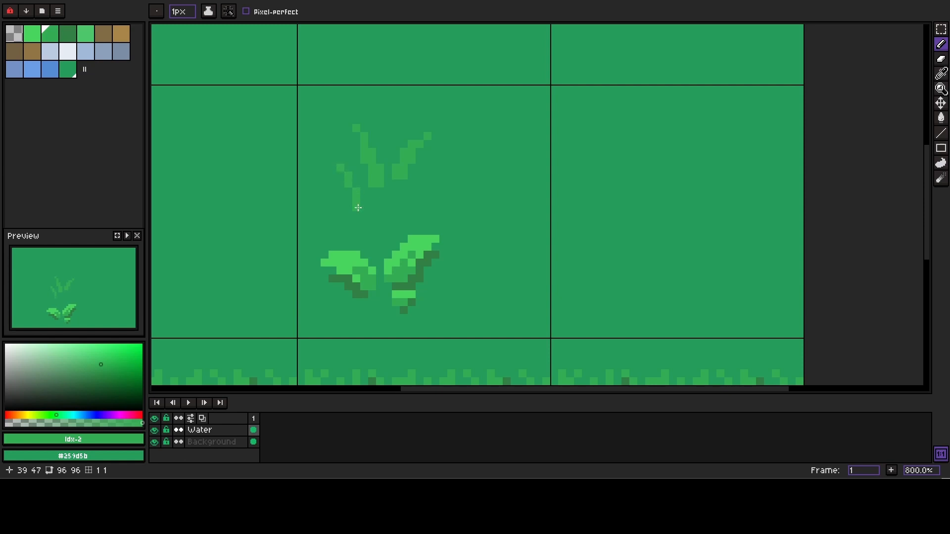
{"action": "left_click_drag", "start_coordinate": [357, 208], "coordinate": [340, 168]}
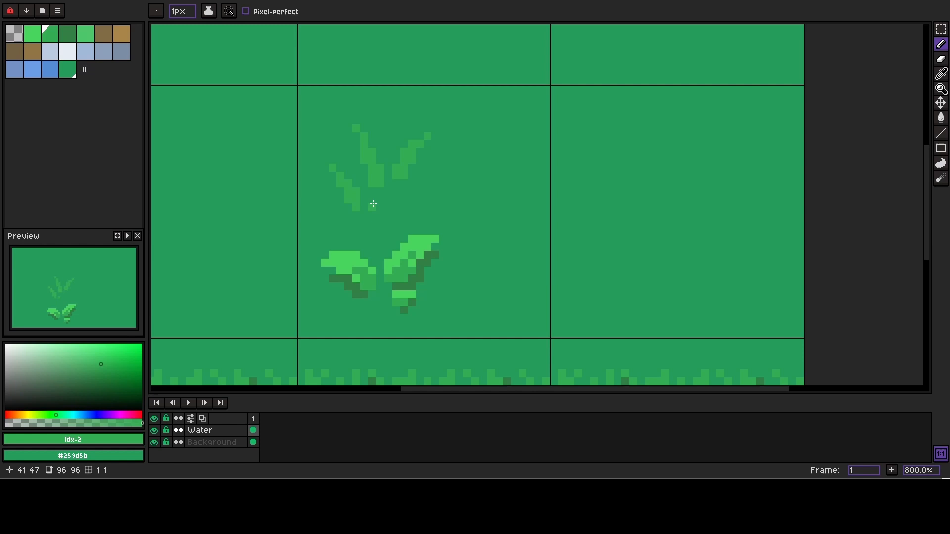
{"action": "mouse_move", "coordinate": [355, 195]}
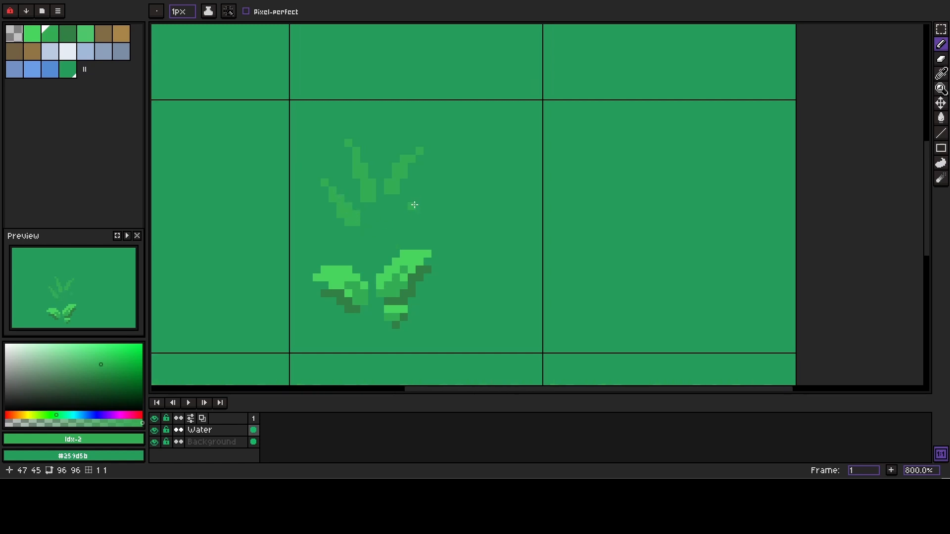
{"action": "mouse_move", "coordinate": [395, 222]}
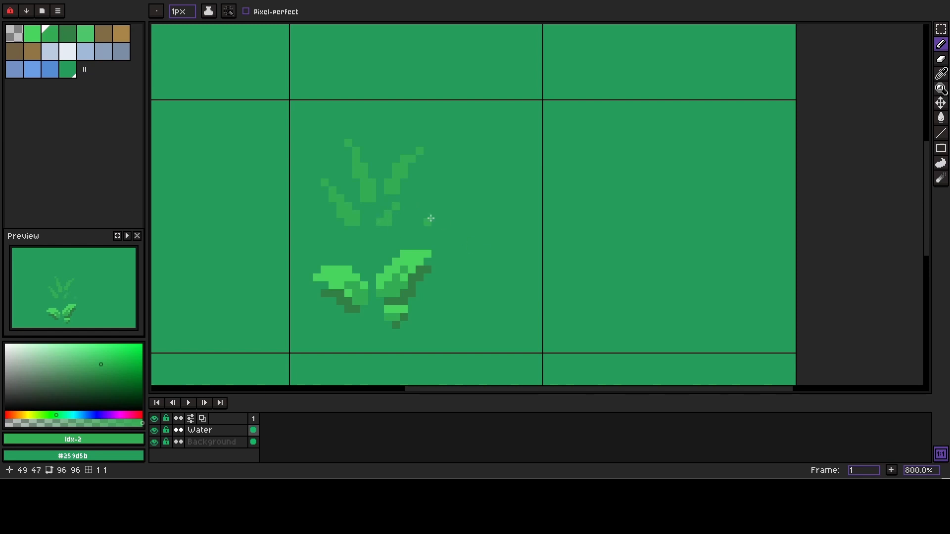
- Highlight the left, central and right spiky blades with light green pixels
{"action": "left_click", "coordinate": [325, 182]}
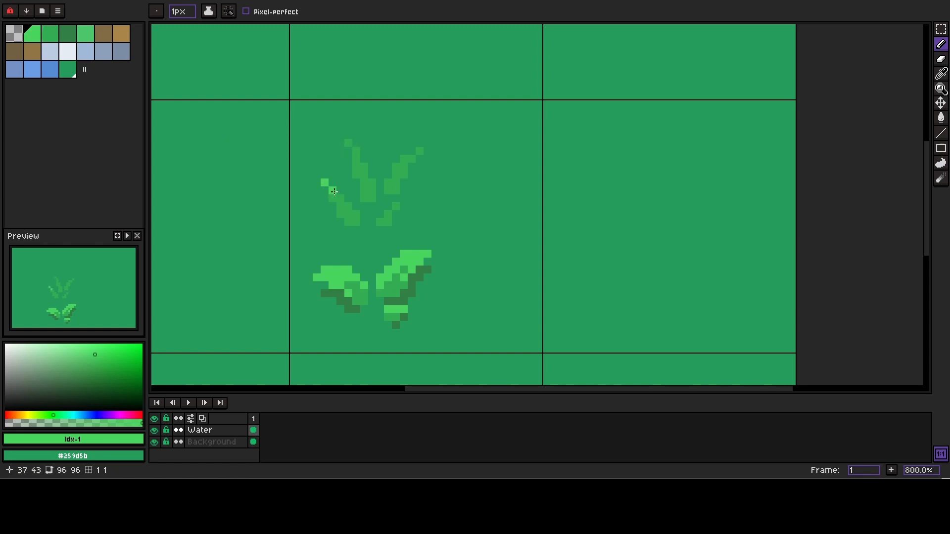
{"action": "left_click", "coordinate": [343, 203]}
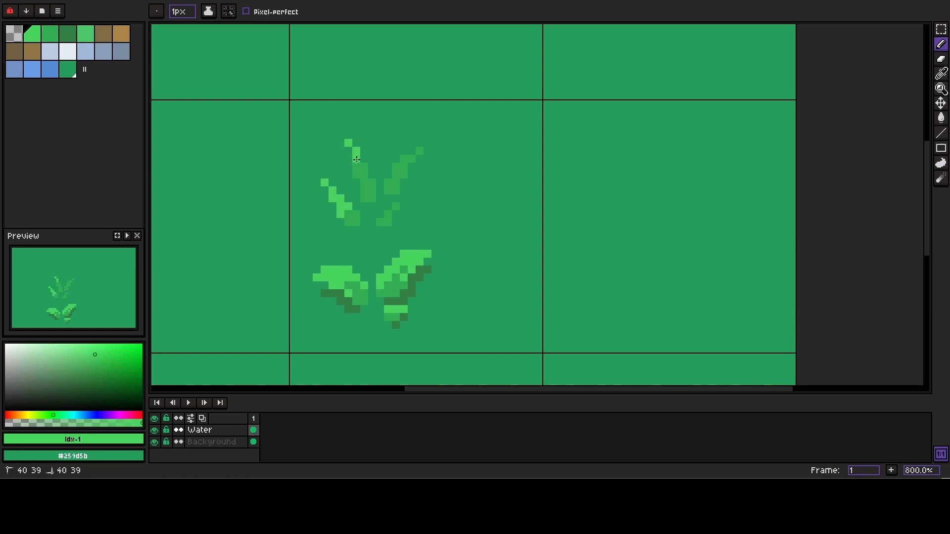
{"action": "left_click", "coordinate": [357, 175]}
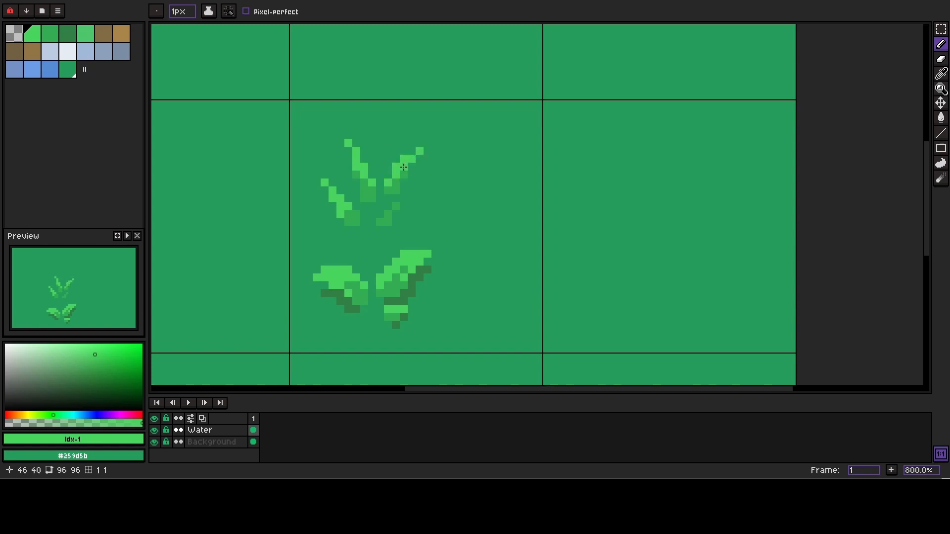
{"action": "left_click", "coordinate": [388, 212]}
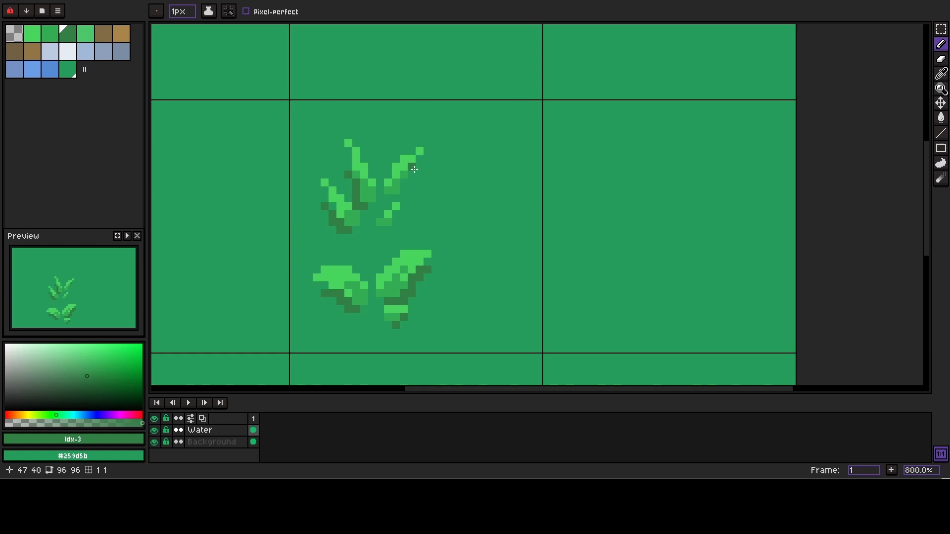
{"action": "mouse_move", "coordinate": [403, 184]}
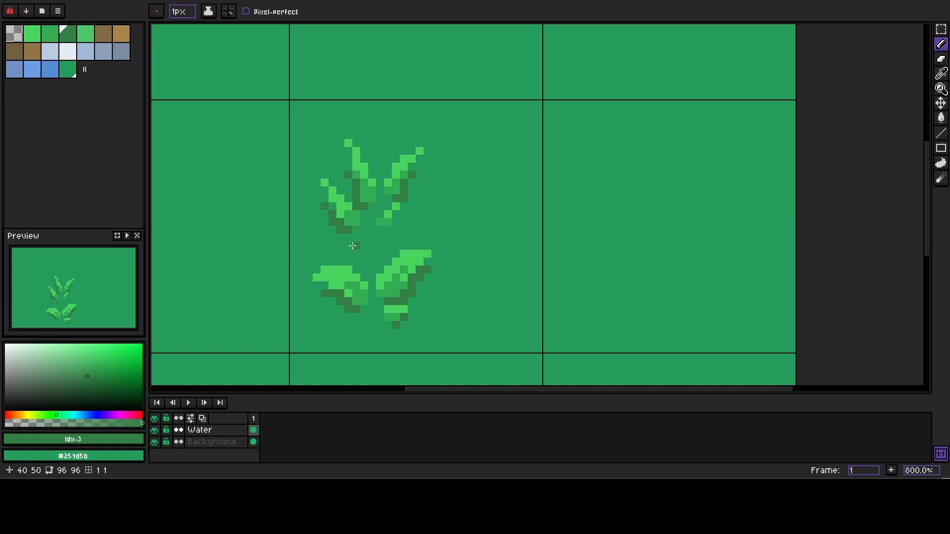
{"action": "mouse_move", "coordinate": [387, 228]}
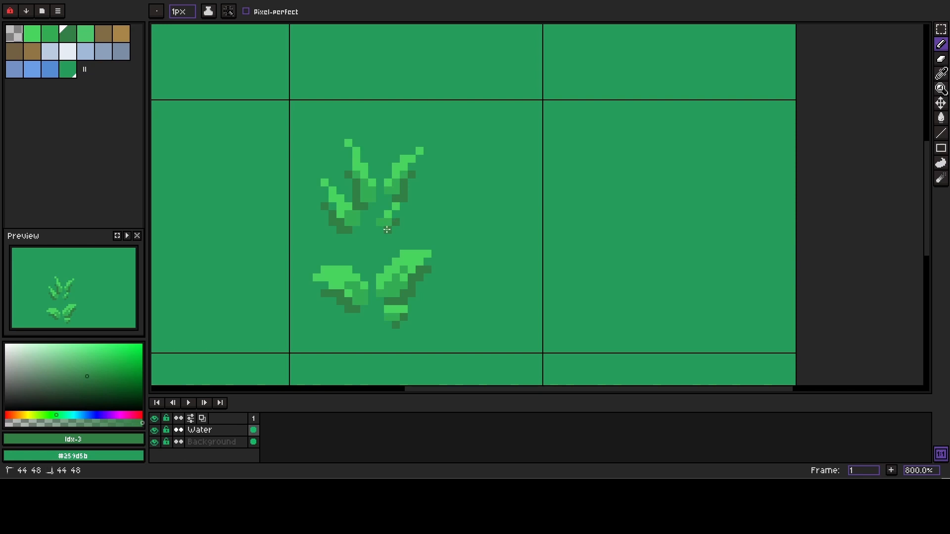